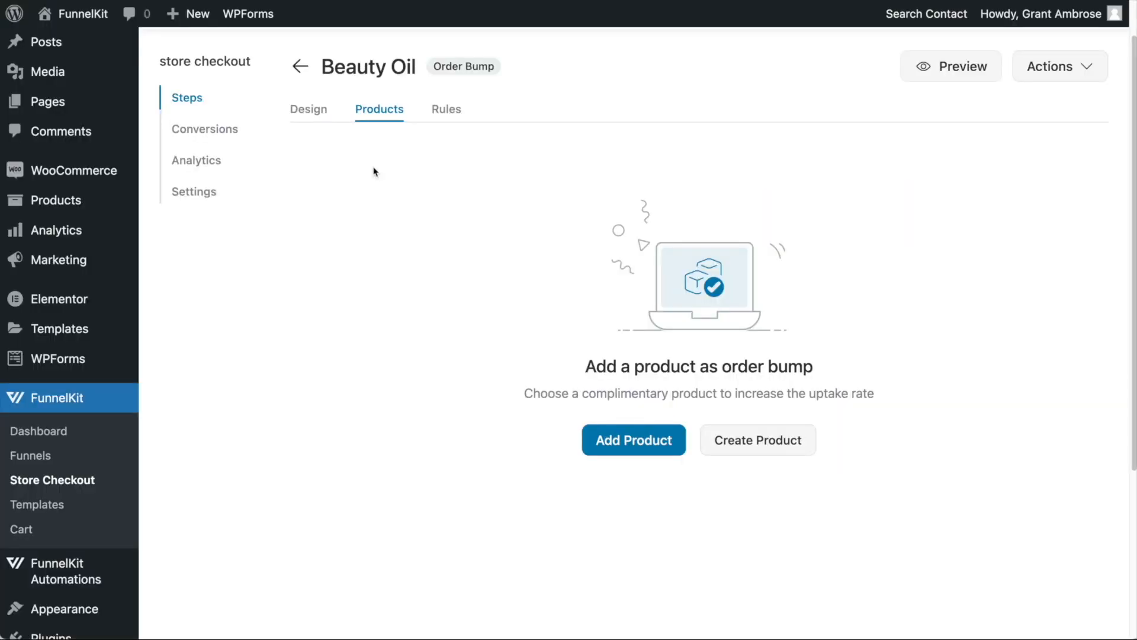
mouse_move(478, 256)
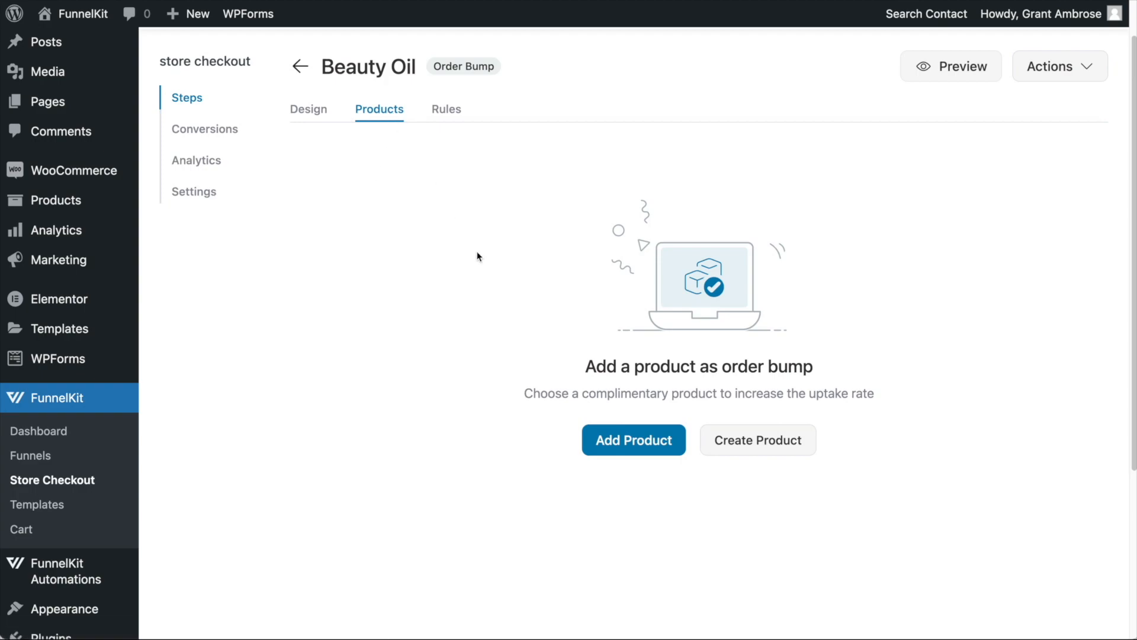
Add Beauty Oil as the bump's offered simple product at its $20.00 price.
click(634, 440)
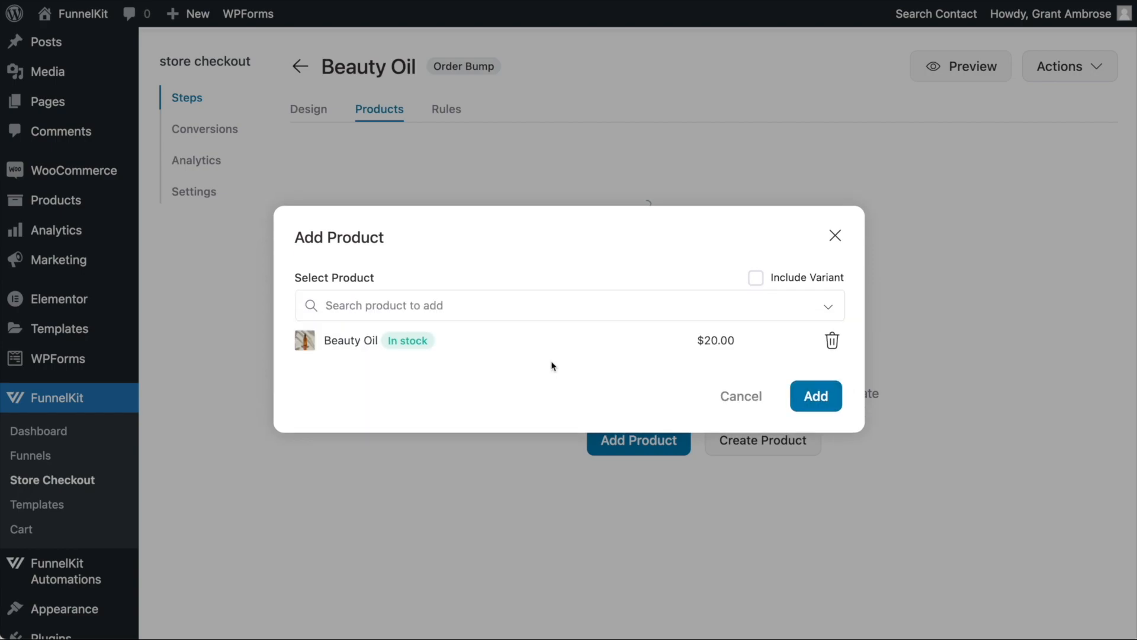
click(815, 396)
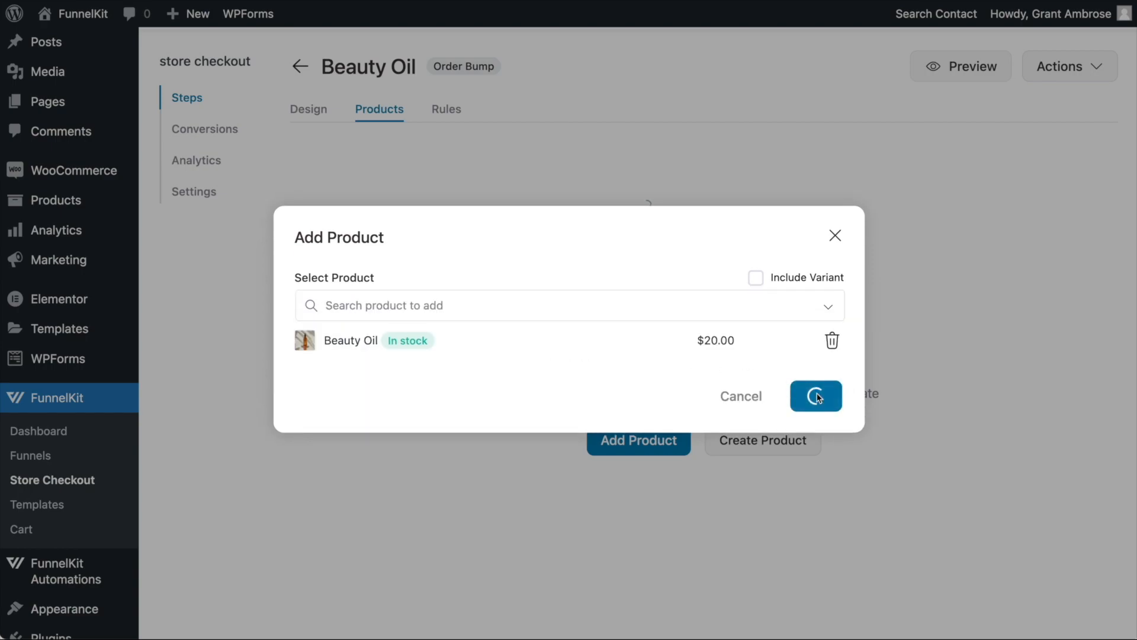
click(815, 395)
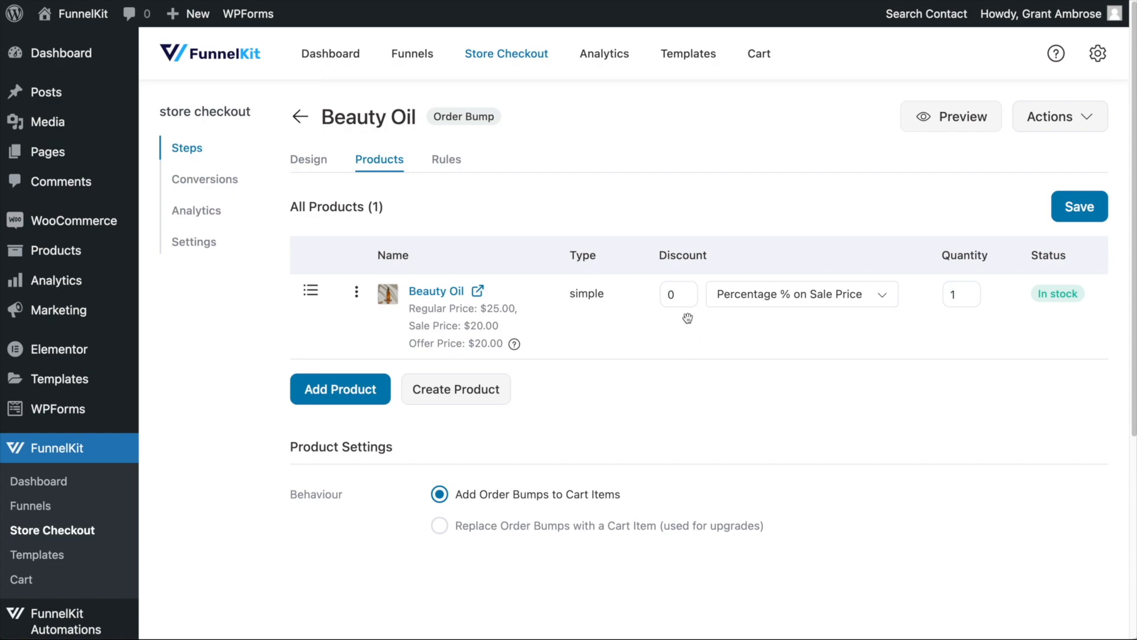
Set a 10% Percentage on Sale Price discount (offer $18.00), save, and view checkout.
click(677, 294)
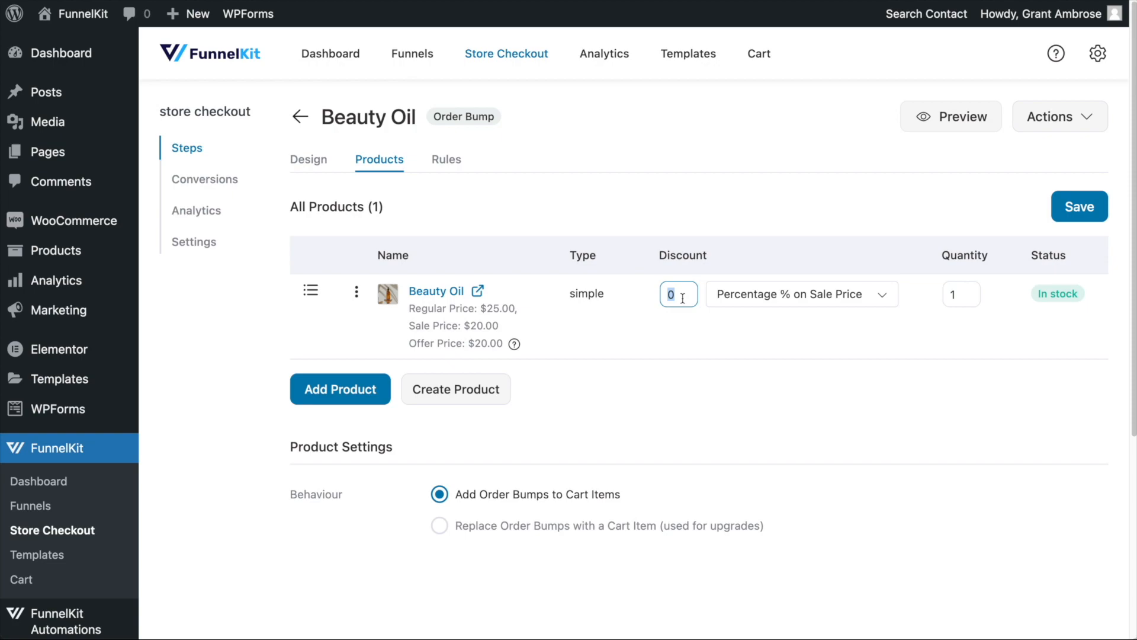
text(10)
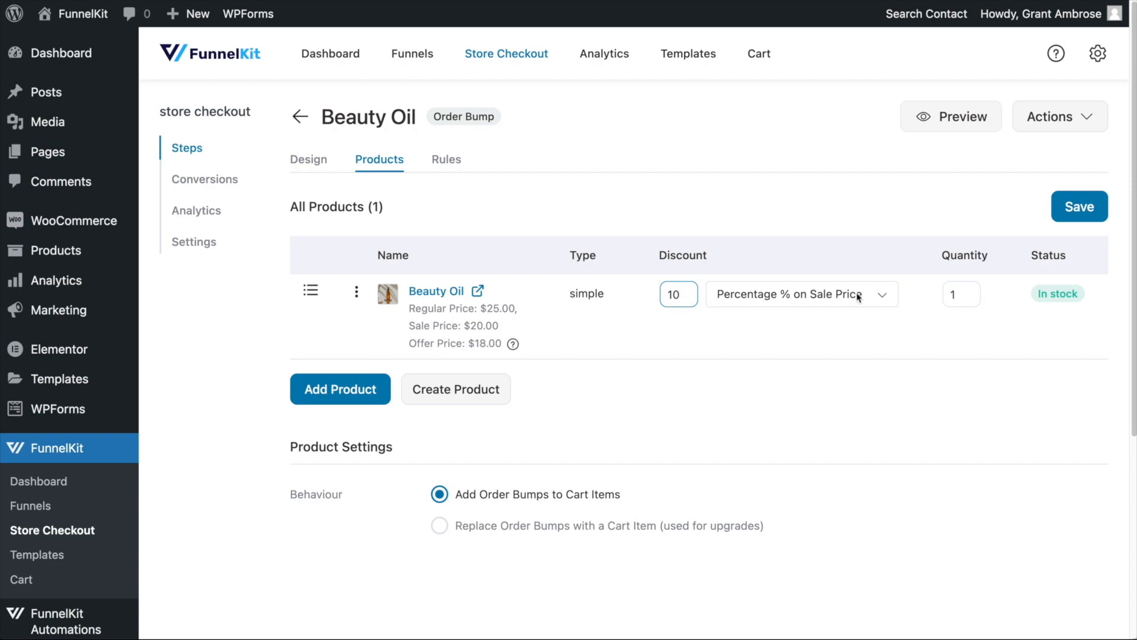
click(803, 294)
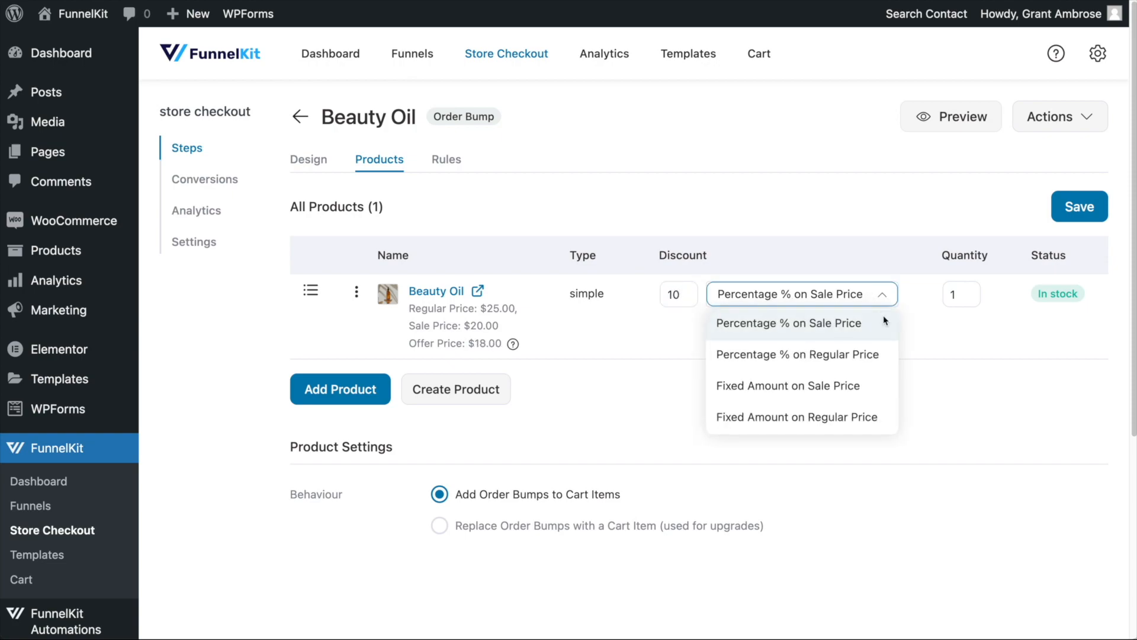
mouse_move(889, 367)
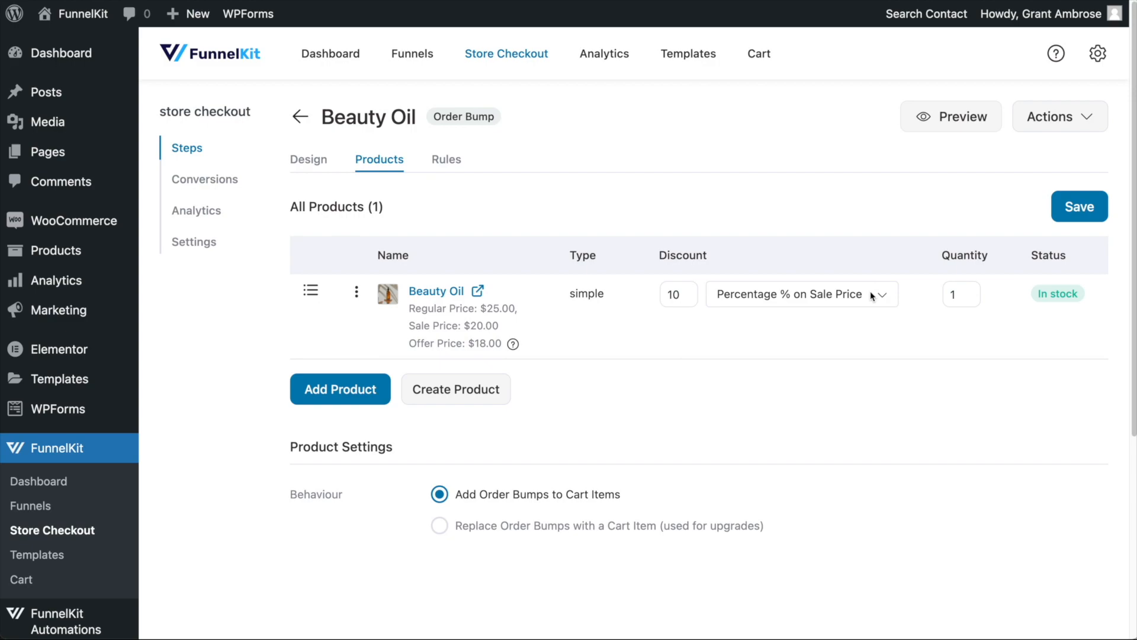
mouse_move(607, 342)
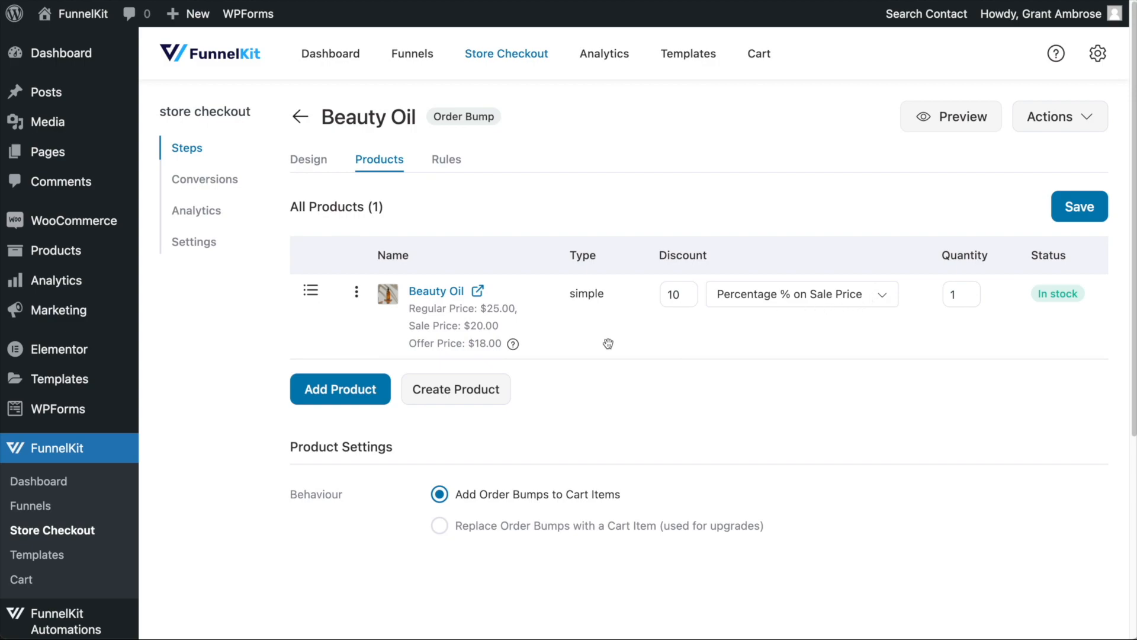
mouse_move(513, 343)
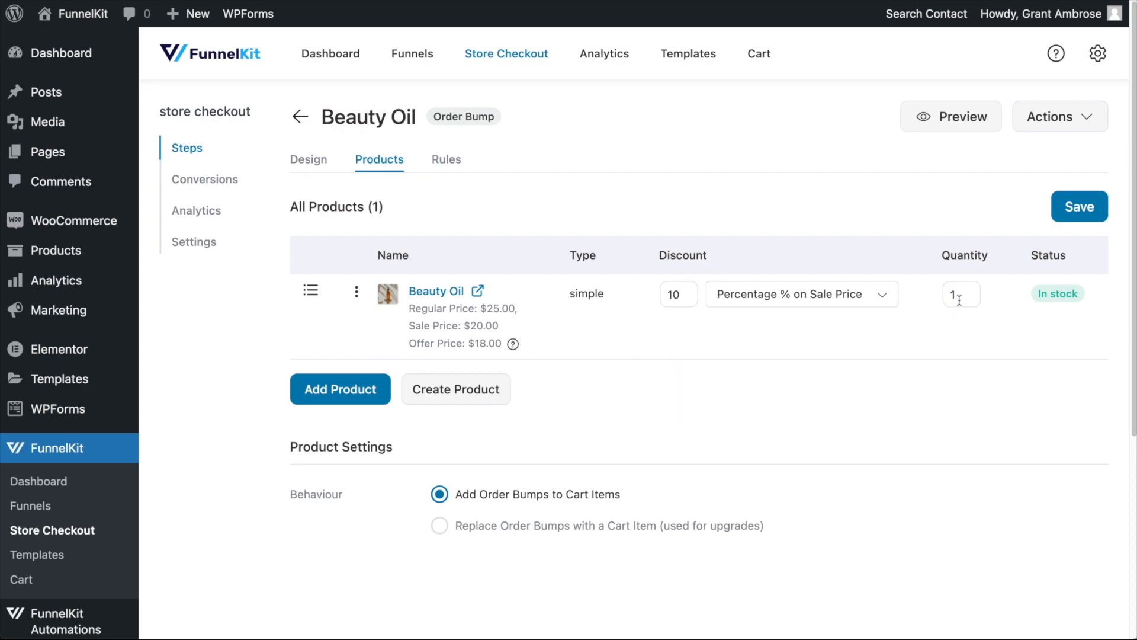
click(1081, 206)
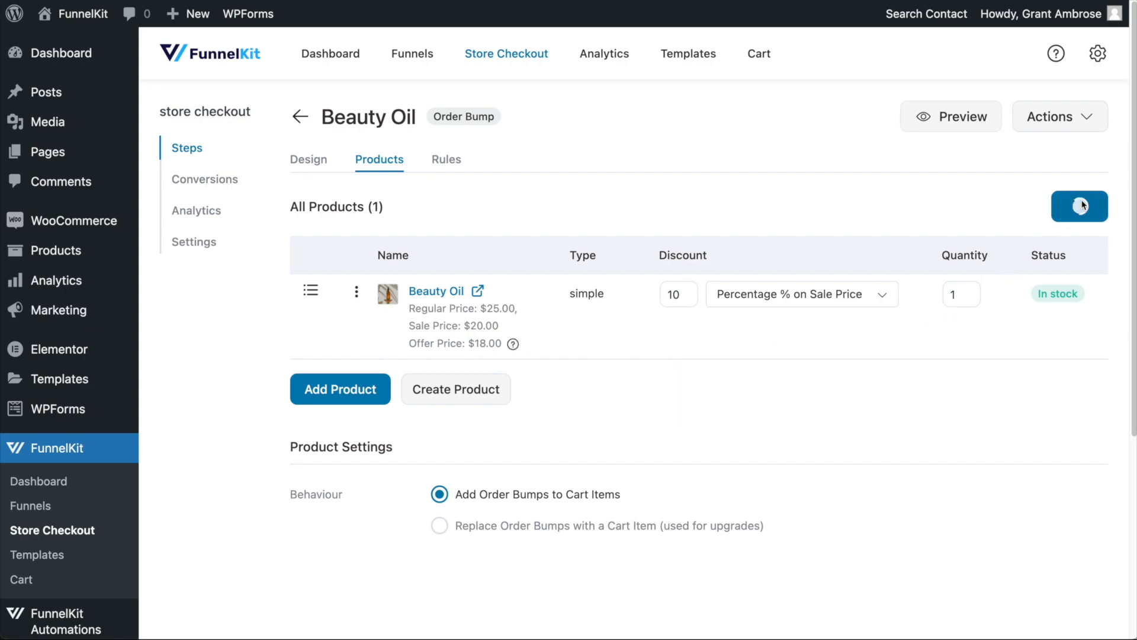
click(1080, 206)
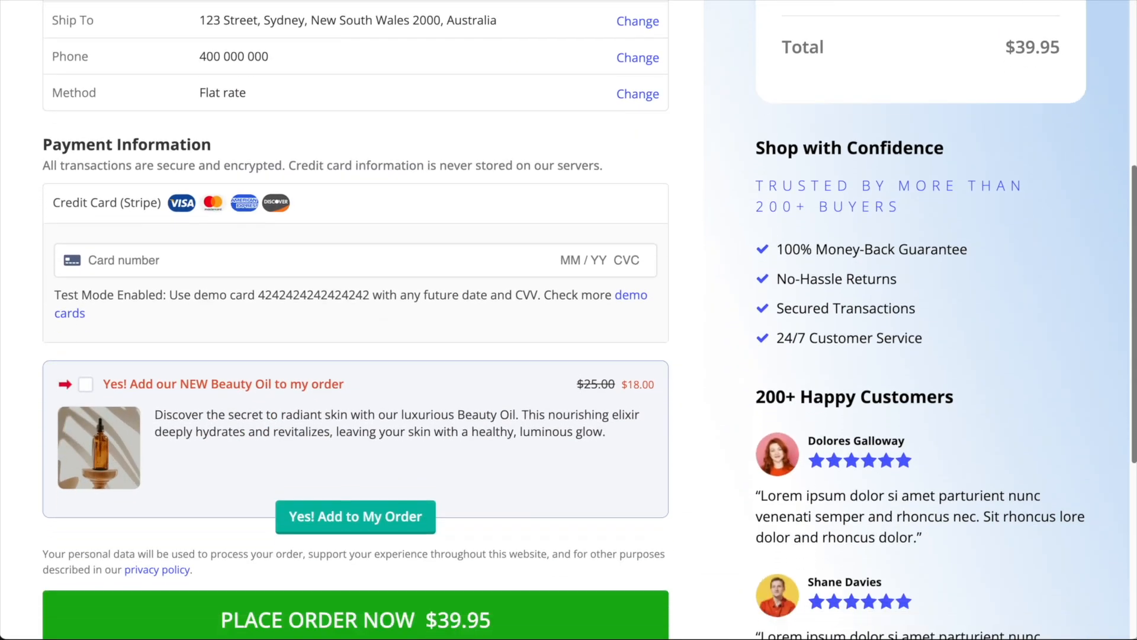
Accept the $18.00 Beauty Oil offer at checkout, then list the Hand Cream (Multi-pack) pack sizes.
scroll(down, 3)
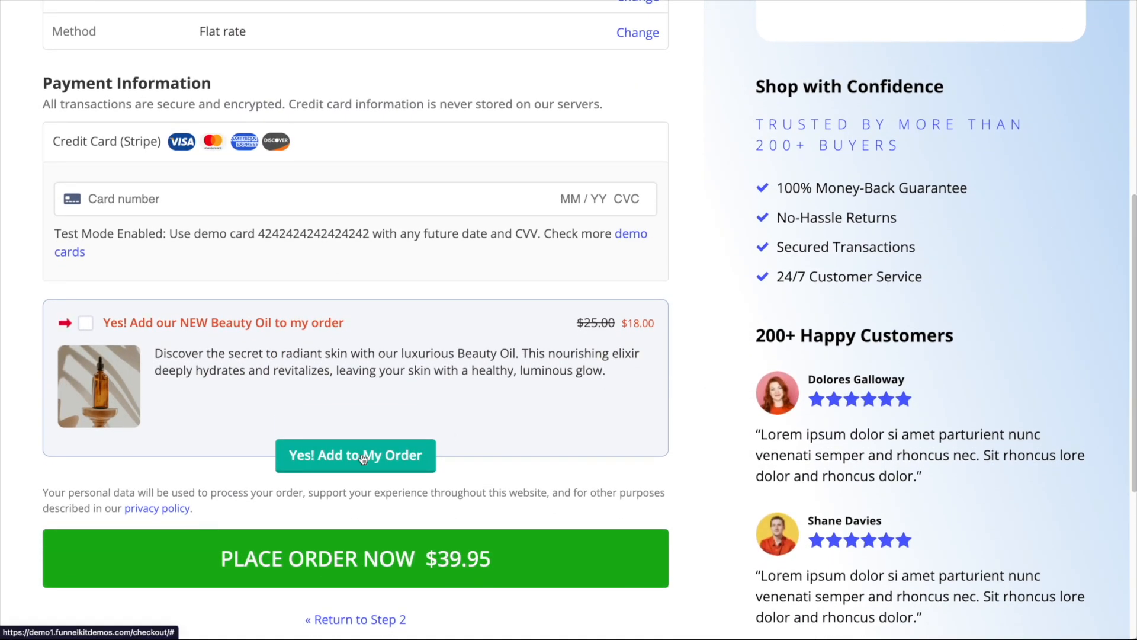
click(355, 454)
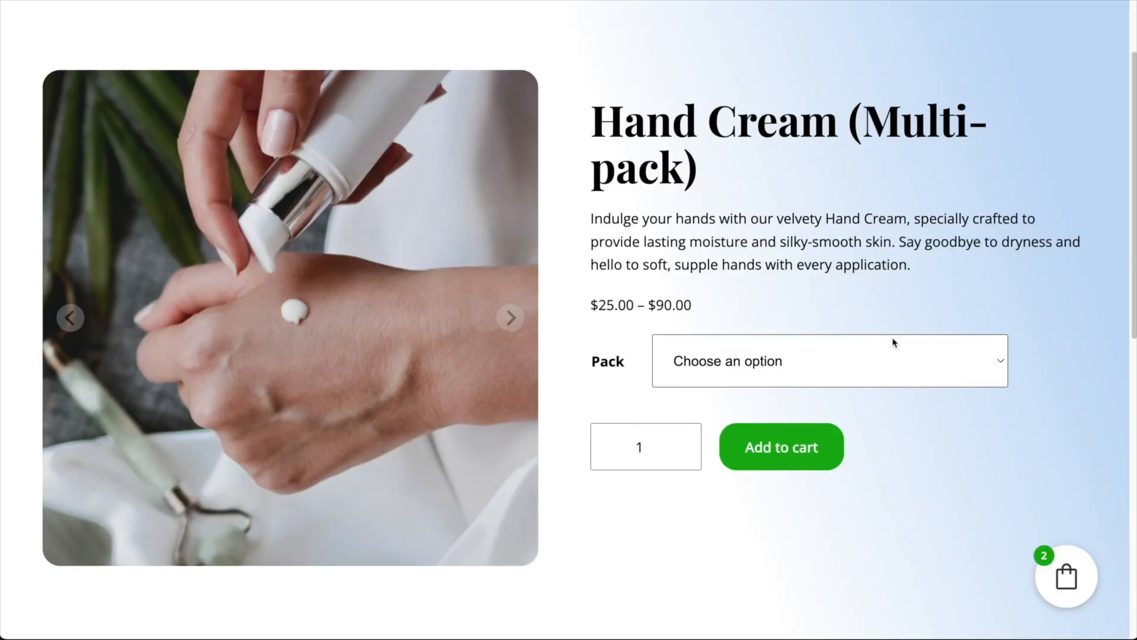
click(829, 360)
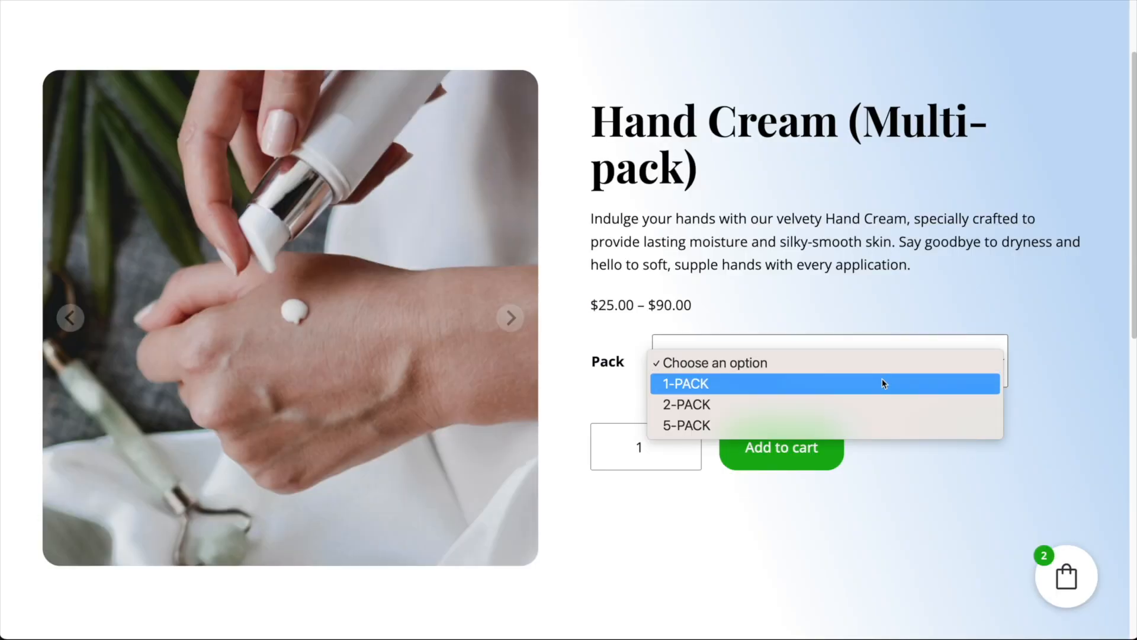
mouse_move(890, 430)
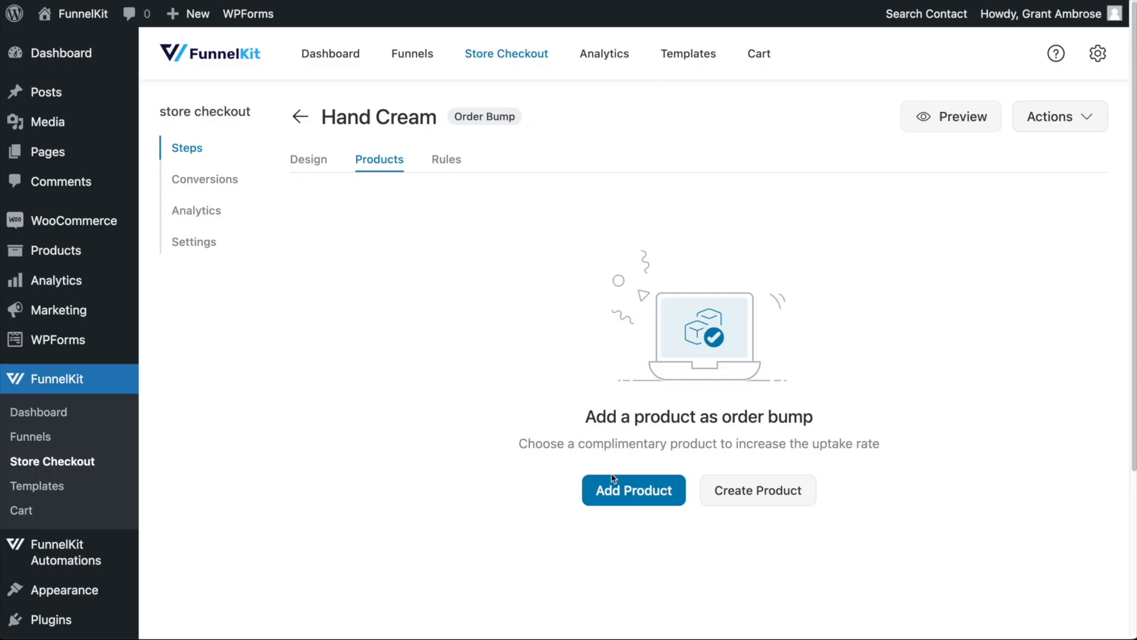
Make Hand Cream (Multi-pack) the bump's product and add the 2-PACK to the cart at checkout.
click(634, 490)
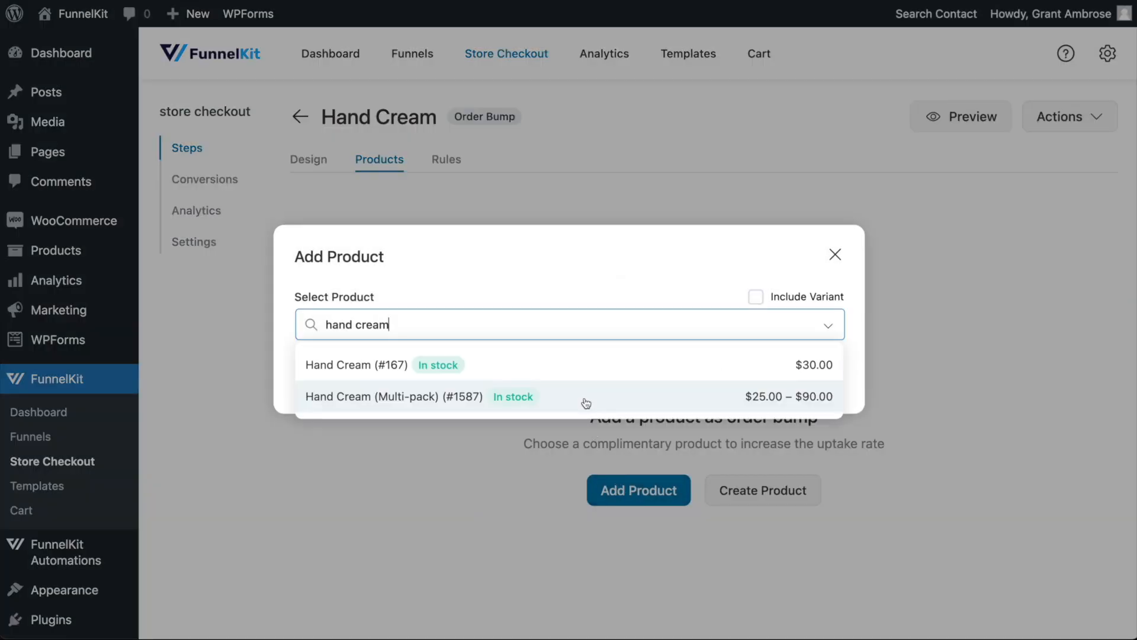
click(393, 395)
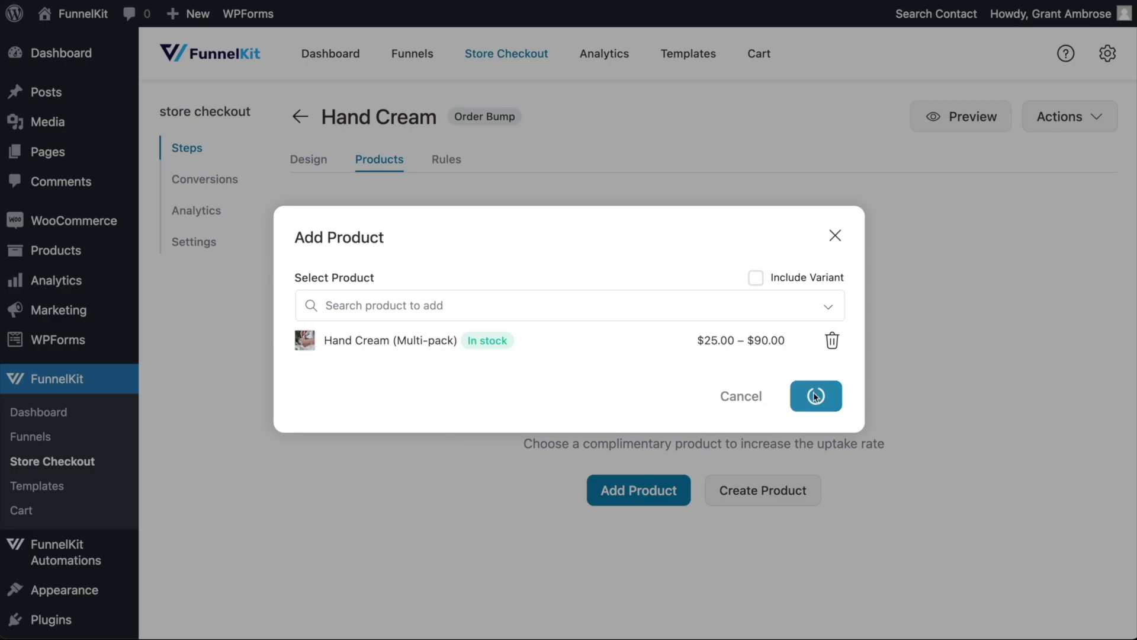
click(815, 396)
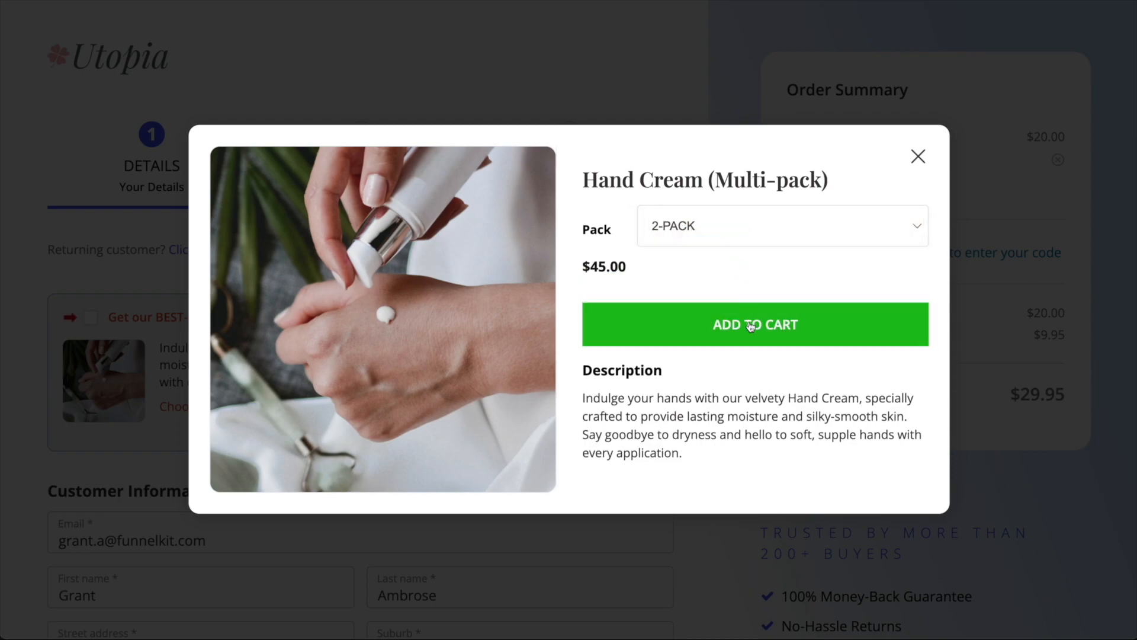
click(756, 324)
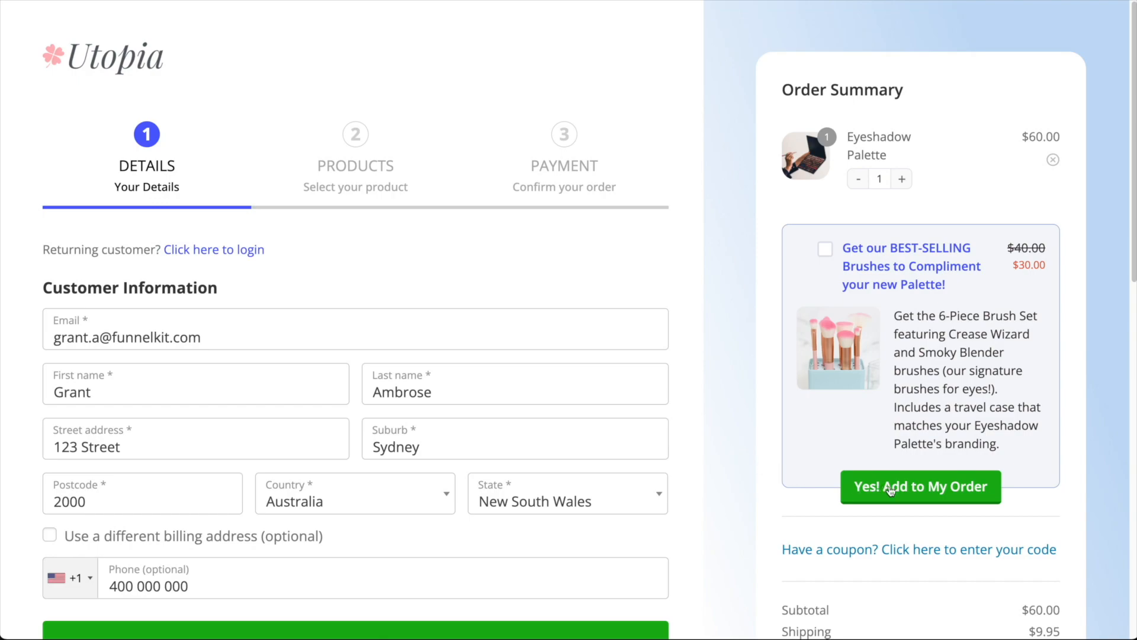
Set the Makeup Brushes bump to replace the Makeup Brush Set - 3-PACK cart item.
click(921, 487)
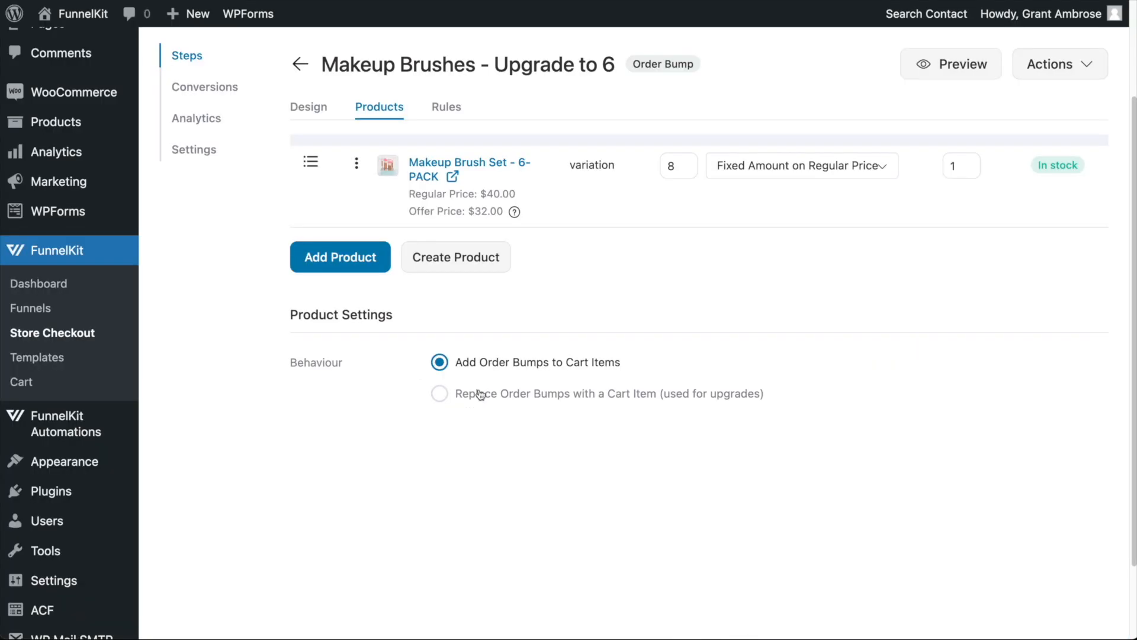
click(438, 393)
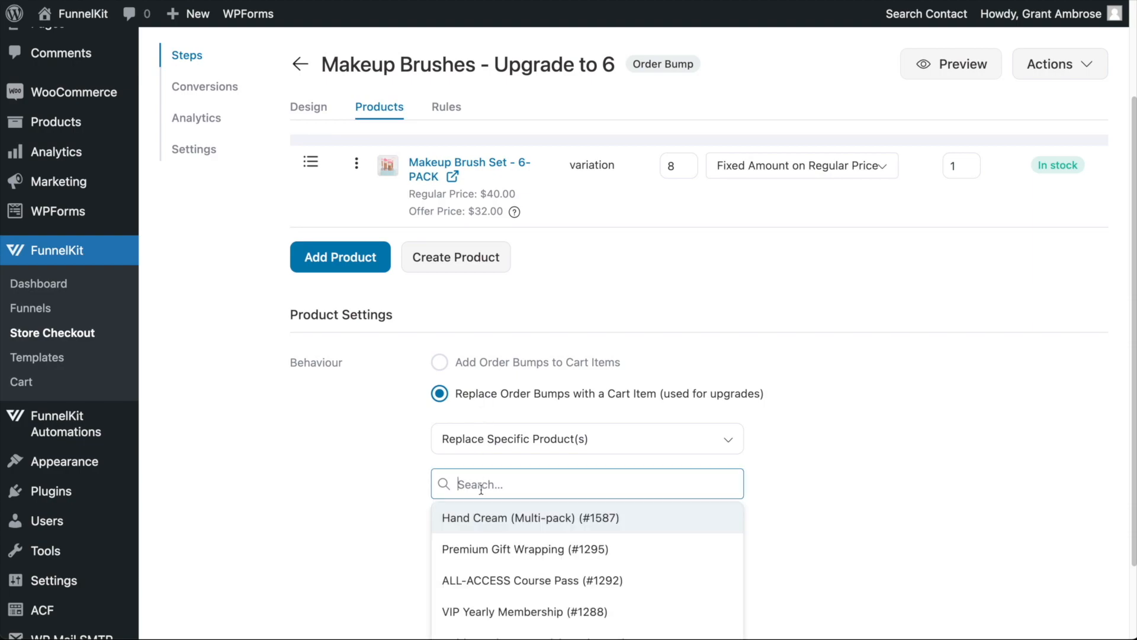
text(makeup brush)
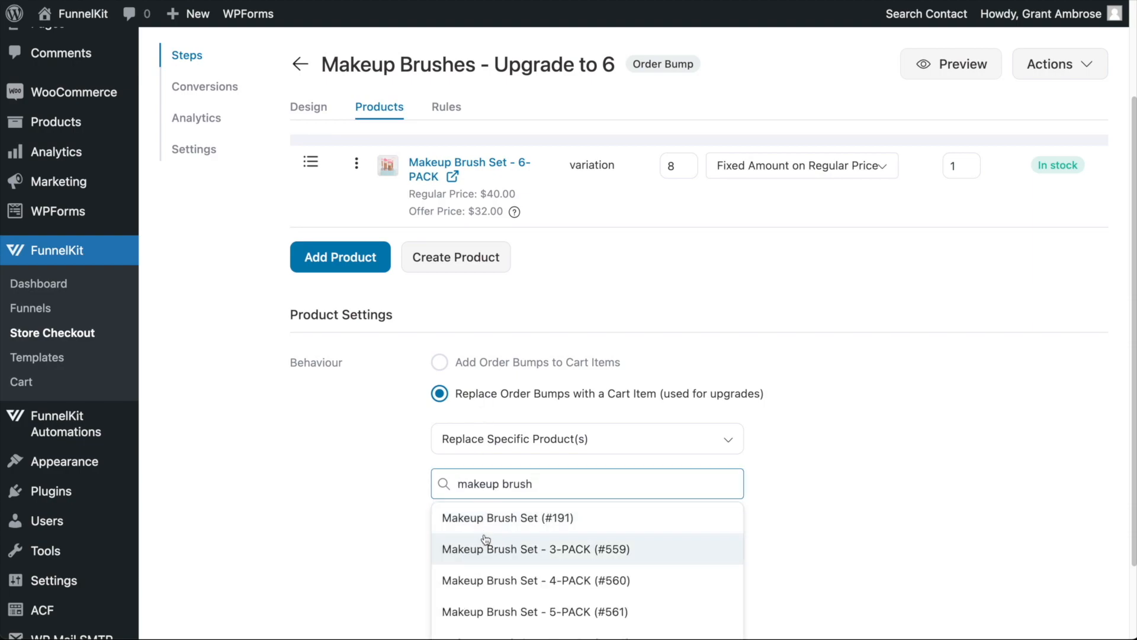
click(538, 549)
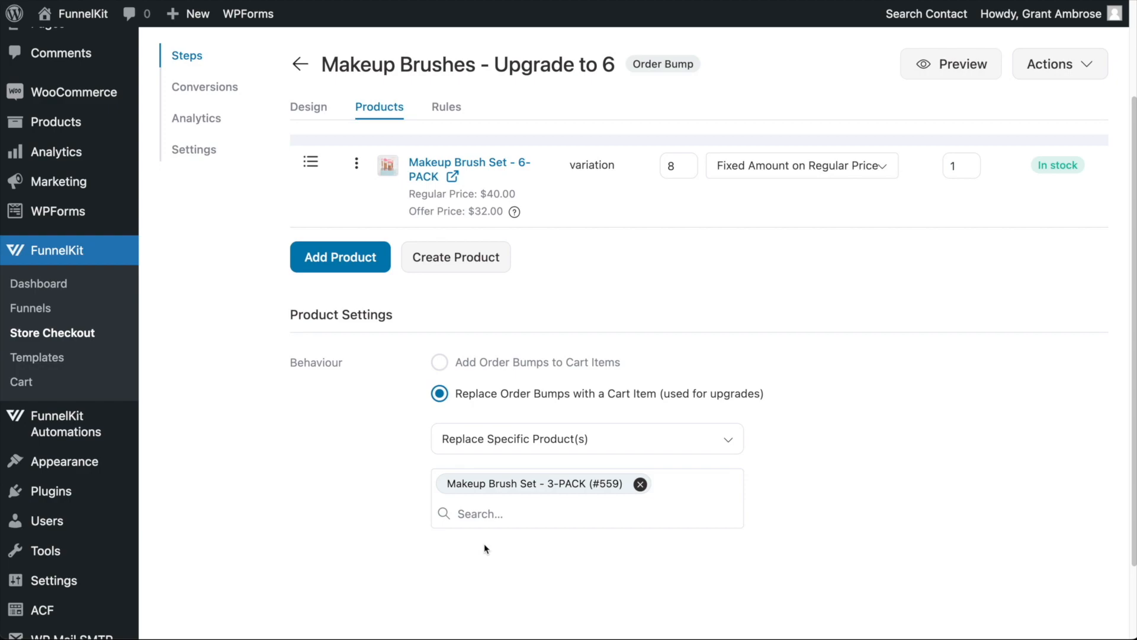
click(950, 63)
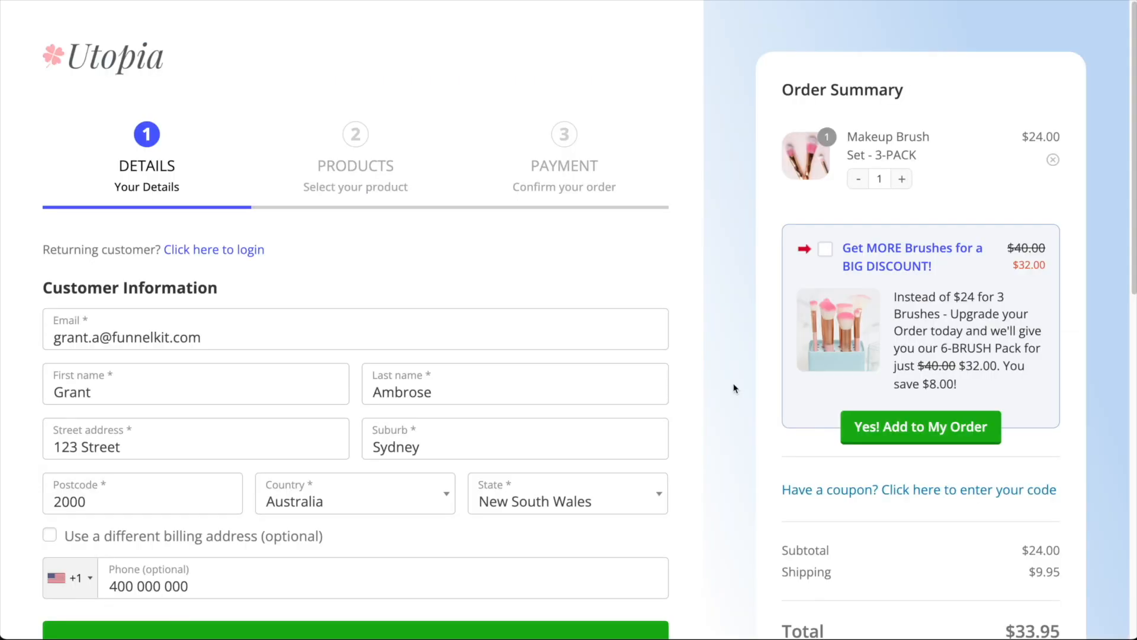
mouse_move(739, 390)
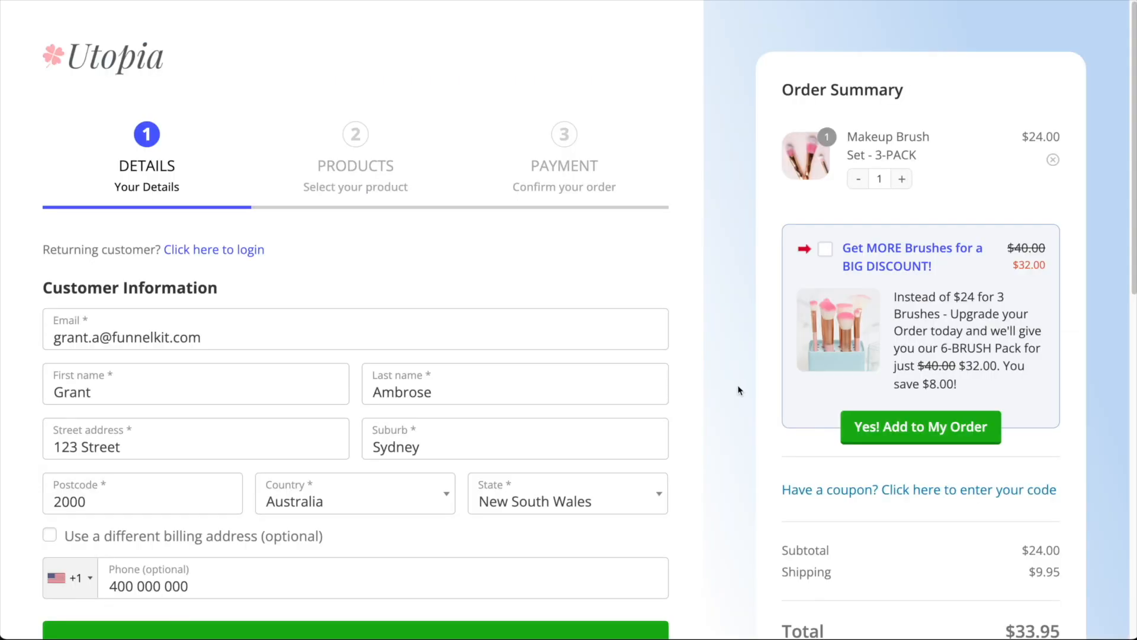
Accept the 6-brush upgrade offer at $32 on the checkout page.
click(922, 427)
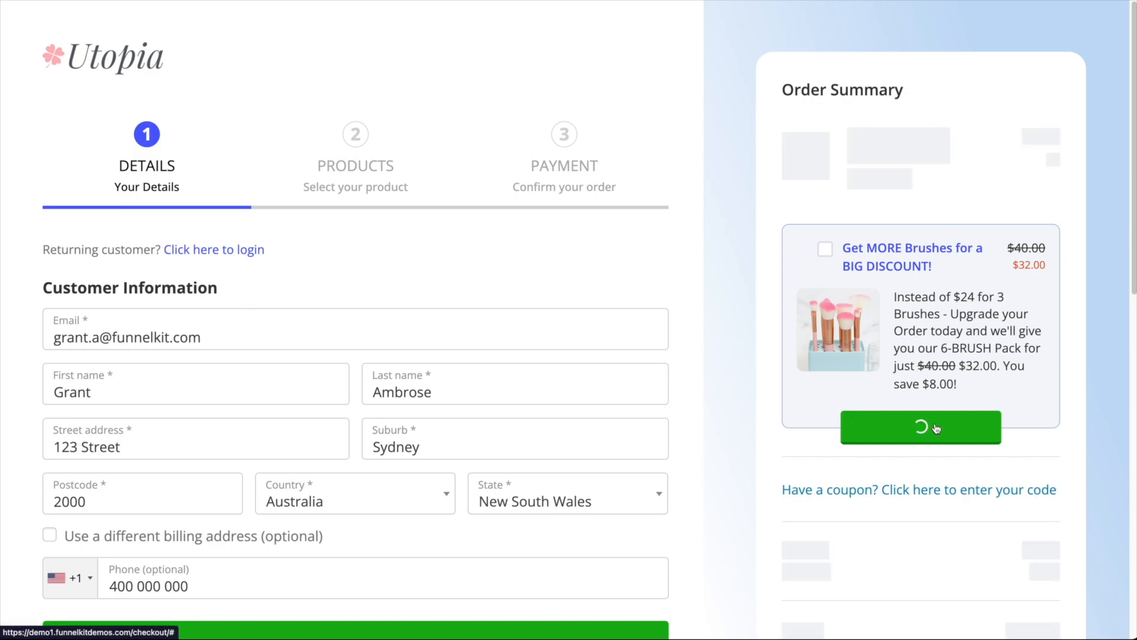
click(921, 428)
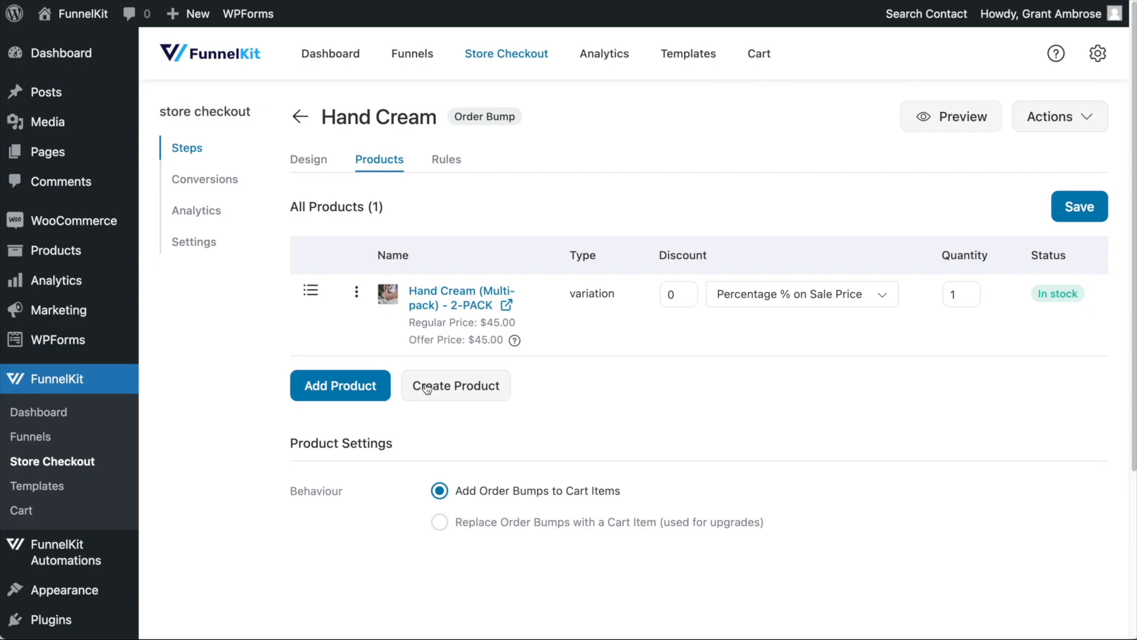
Add Beauty Oil and Hand Cream offers at 10% and 20% off sale price, the second with quantity 5.
click(340, 385)
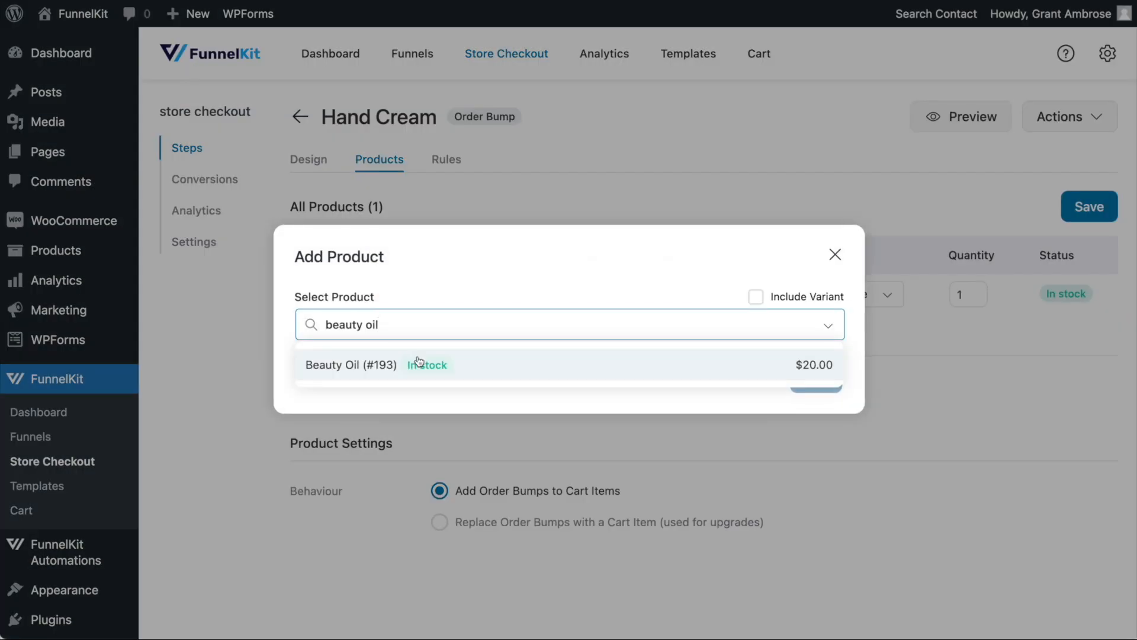
click(351, 365)
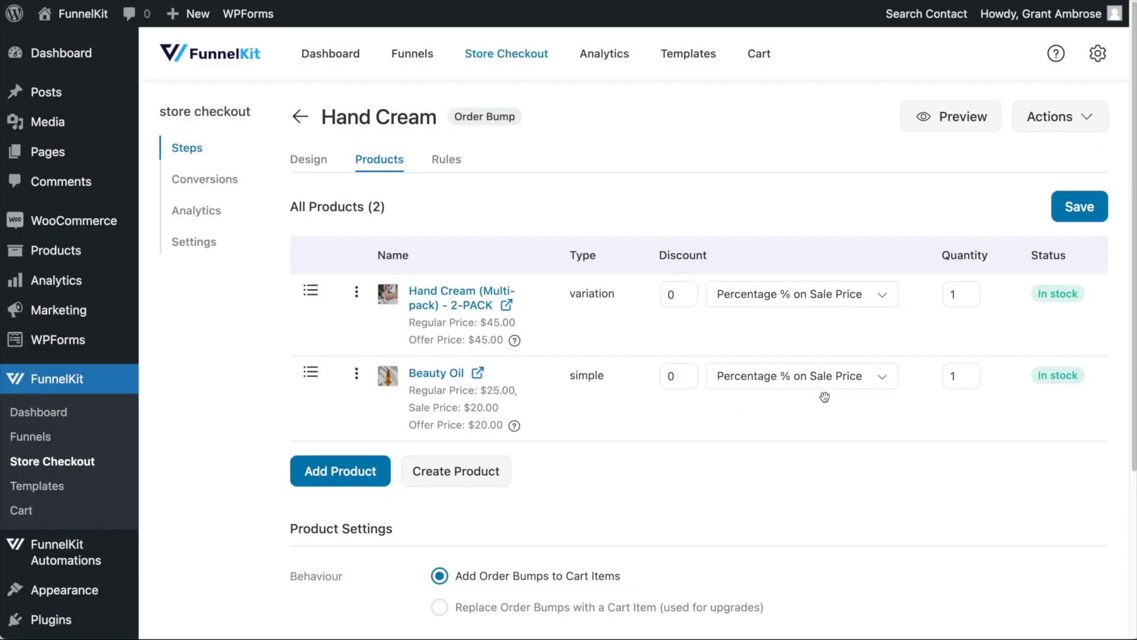
click(950, 116)
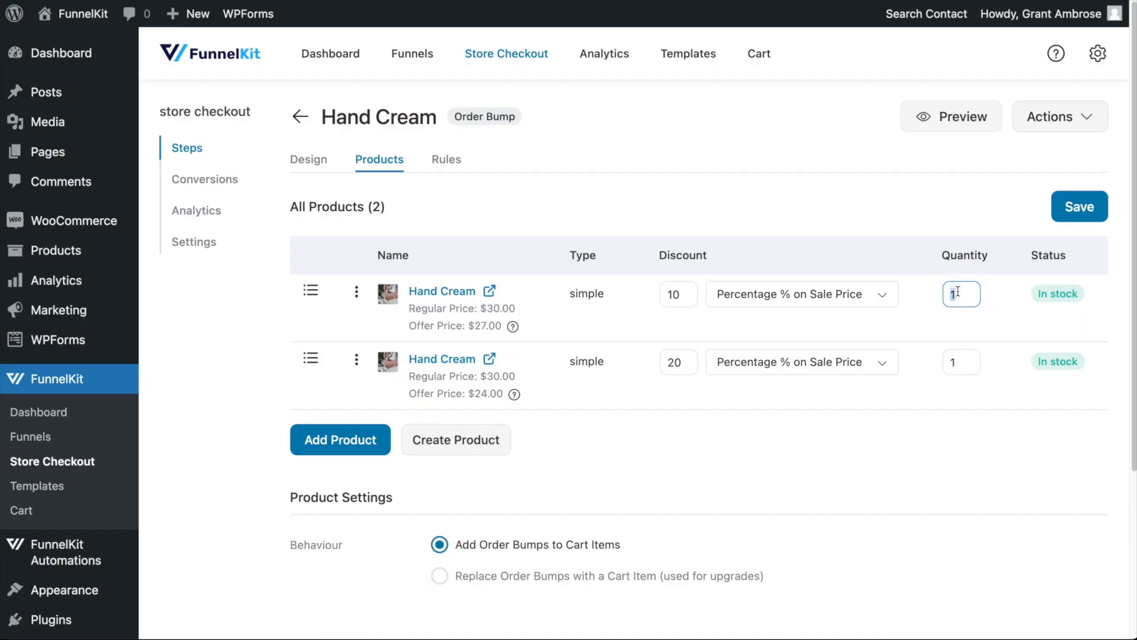
text(5)
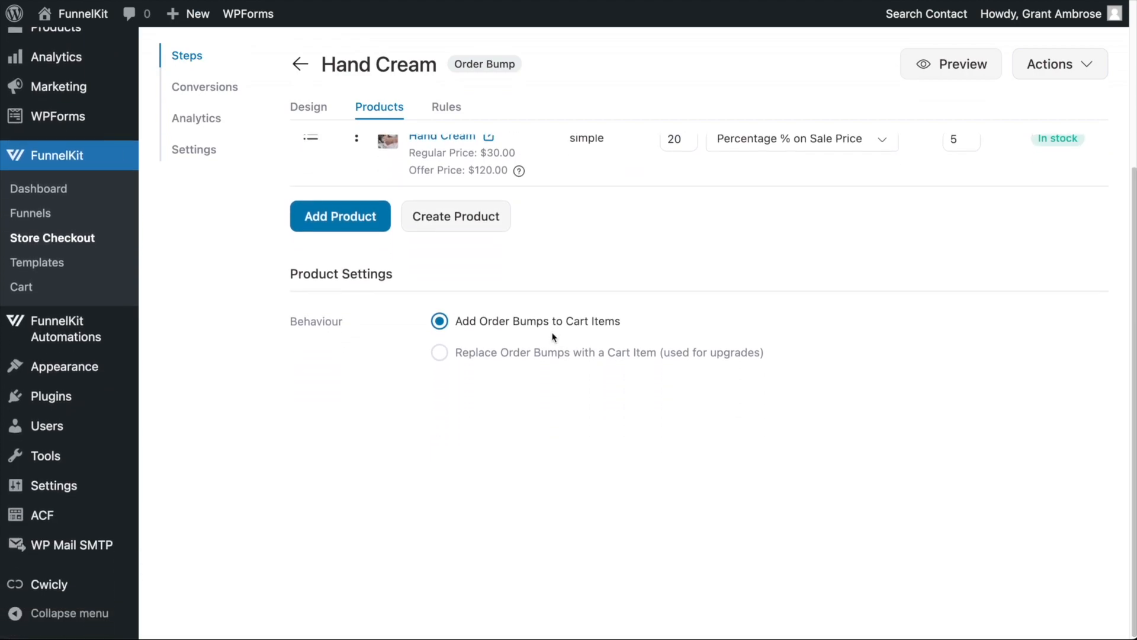
click(438, 352)
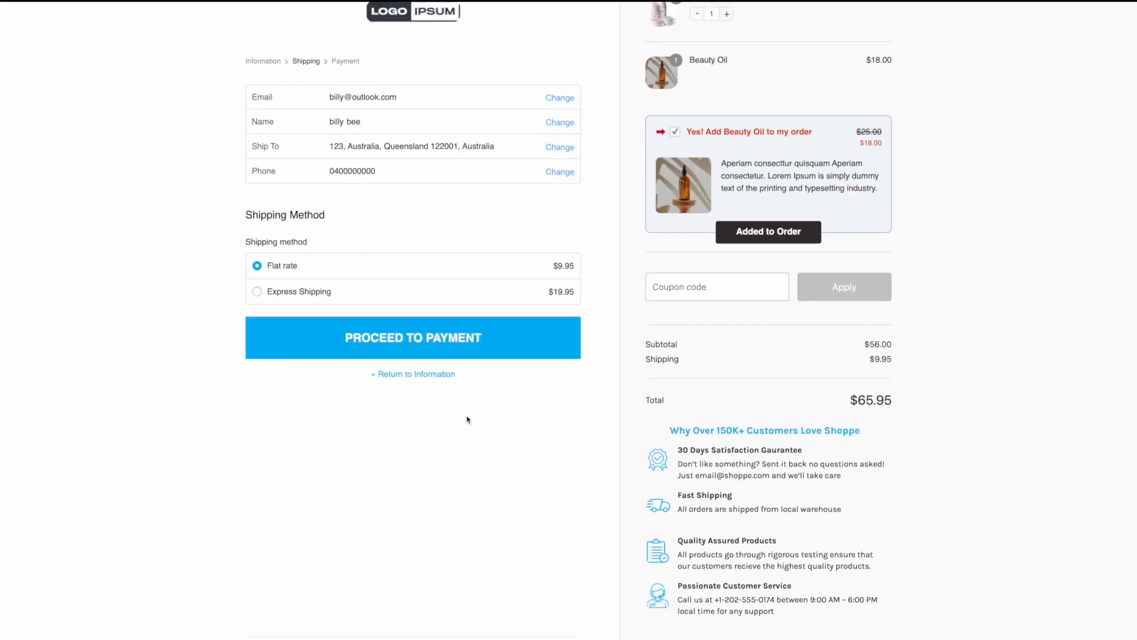
click(412, 338)
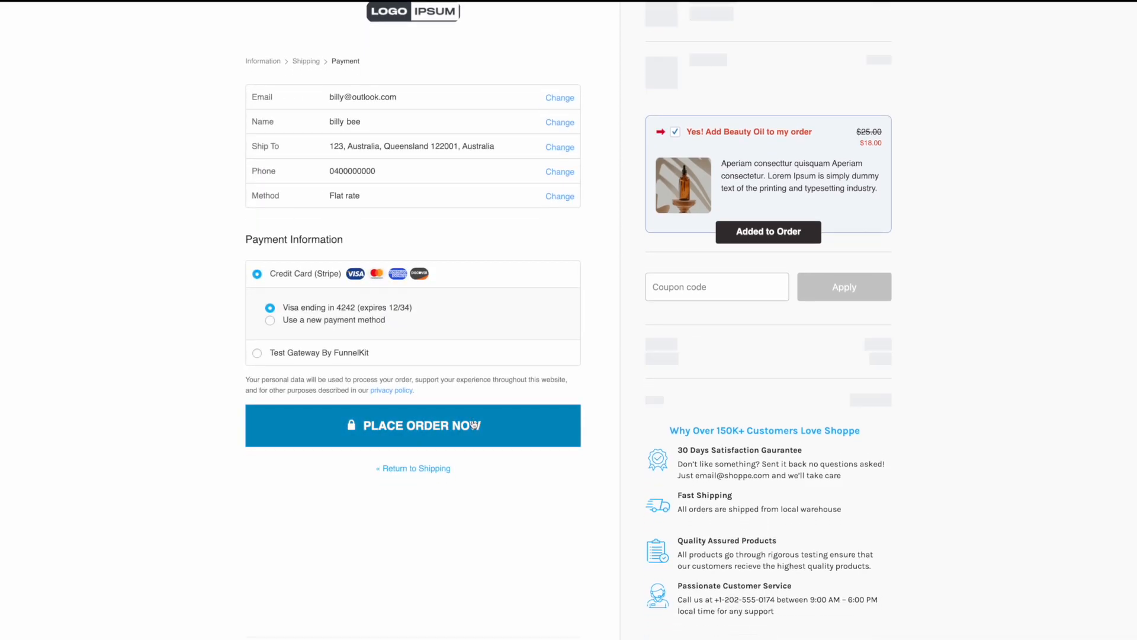
click(412, 425)
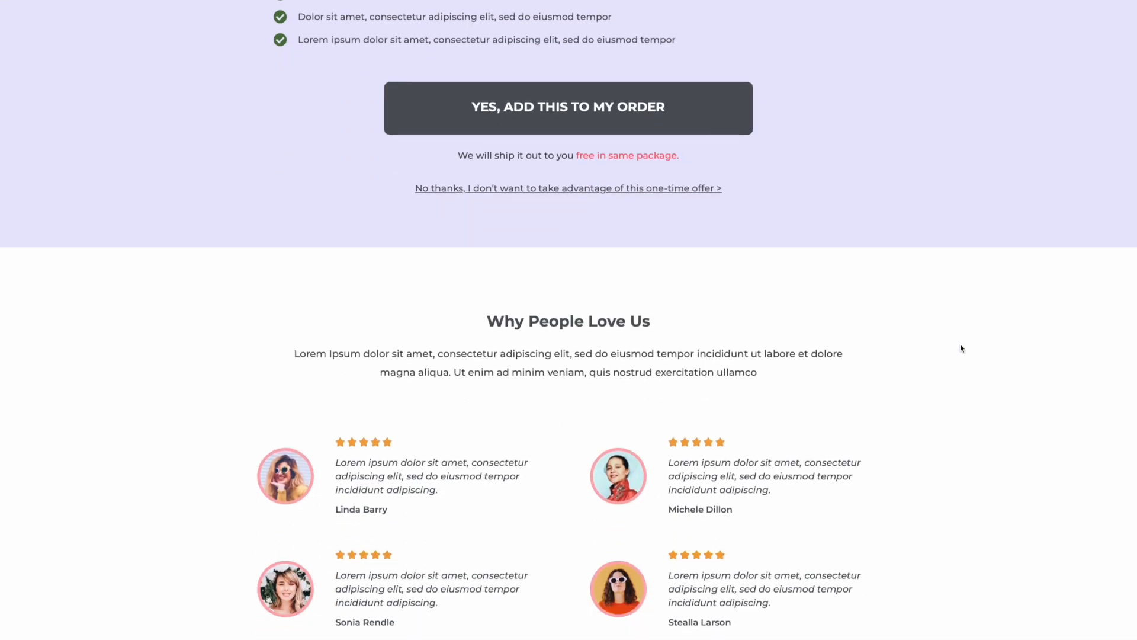
scroll(up, 3)
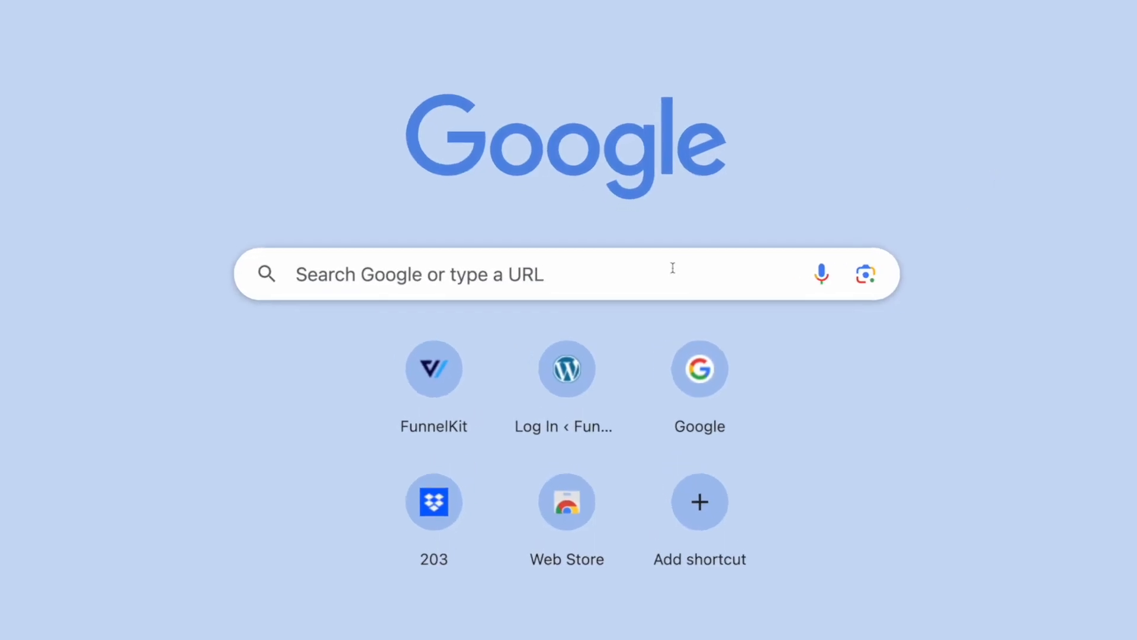
text(https://funnelkit.com/exclusive-offer/)
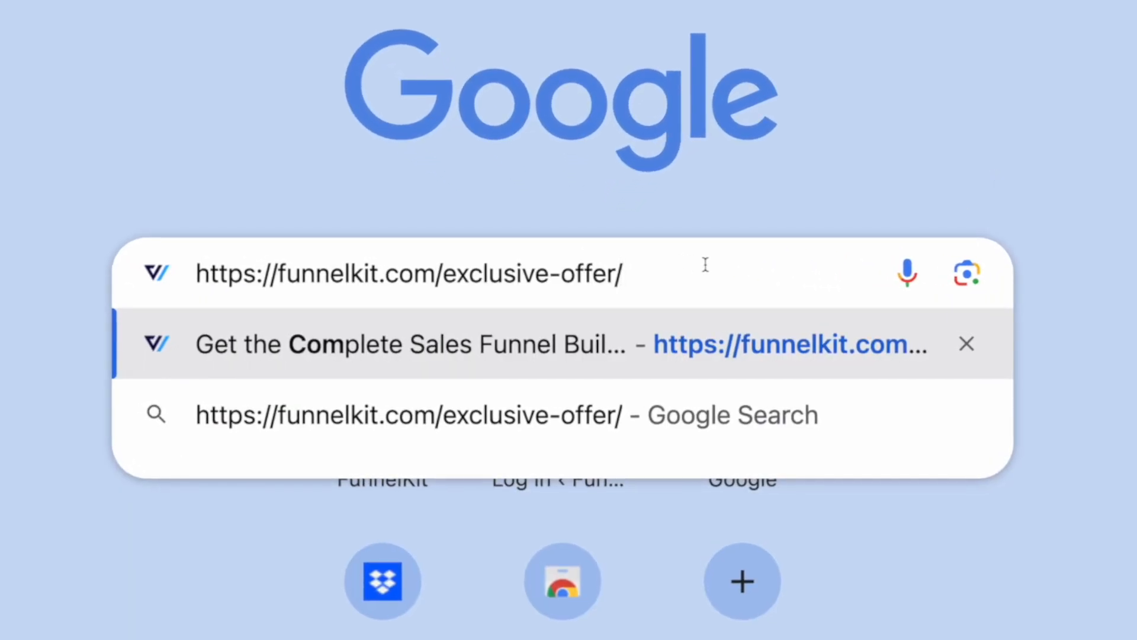